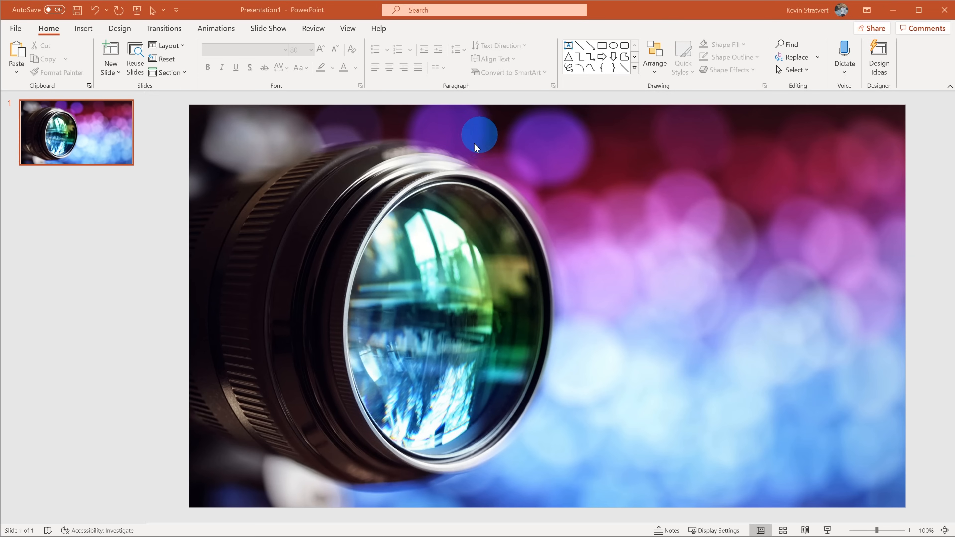
- Bring up the Online Video prompt from Insert > Video on the camera-lens slide
left_click_drag(480, 134, 419, 160)
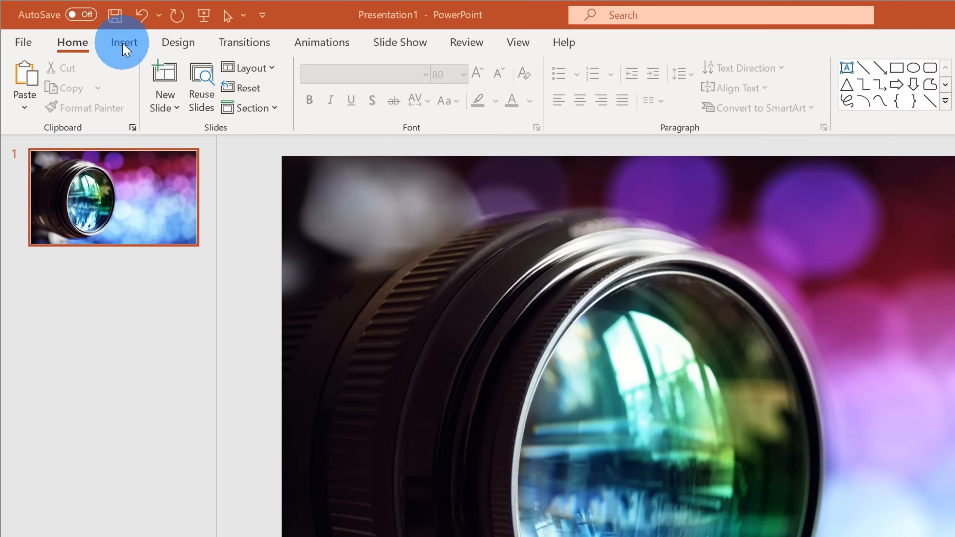
left_click(123, 42)
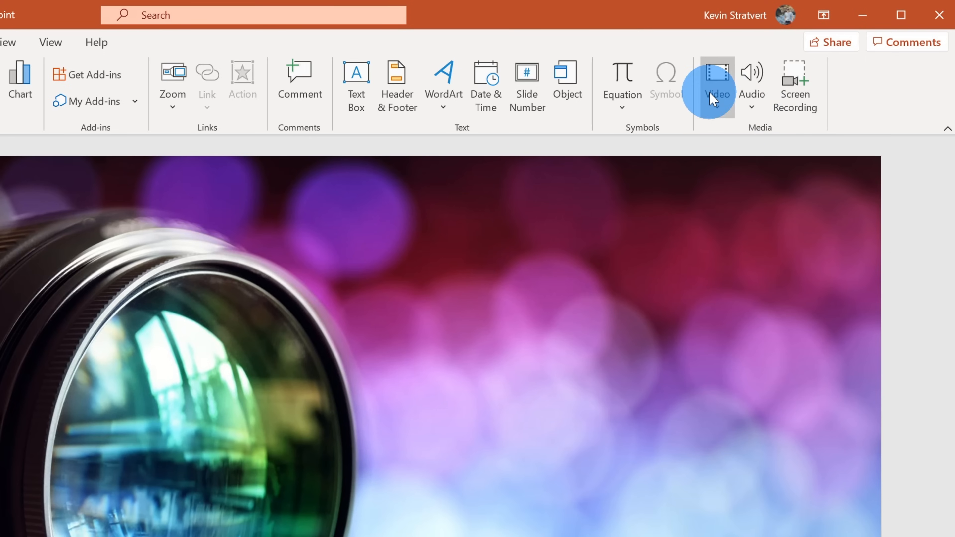
mouse_move(717, 85)
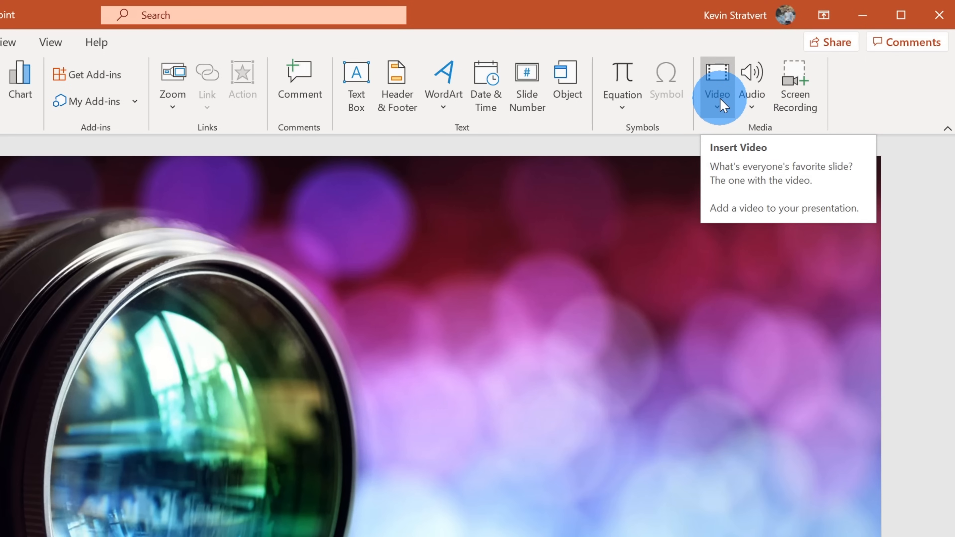
left_click(717, 105)
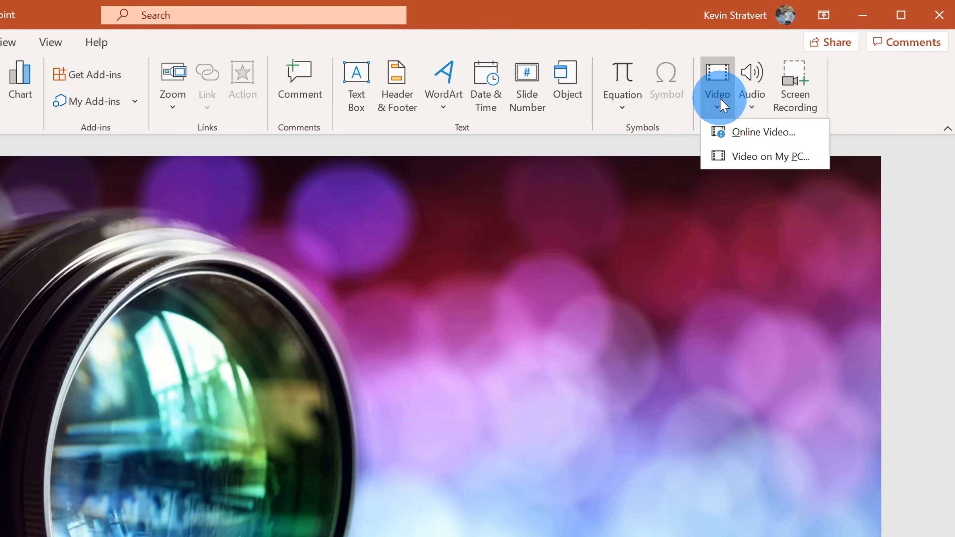
mouse_move(727, 106)
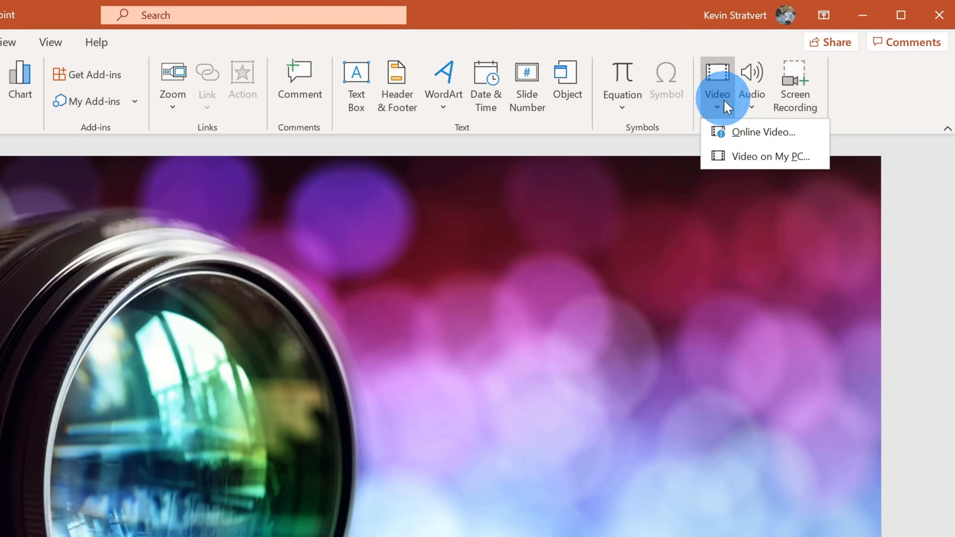
mouse_move(768, 133)
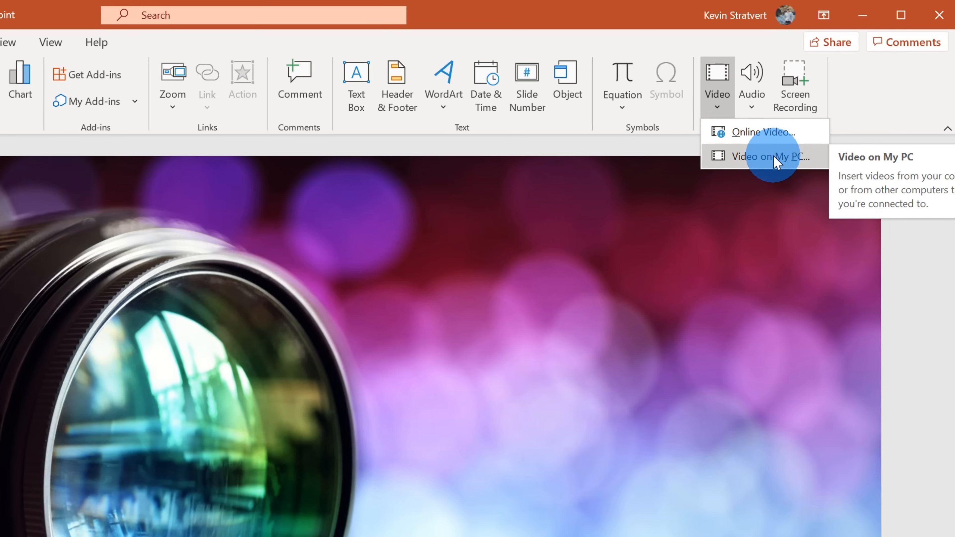
mouse_move(765, 132)
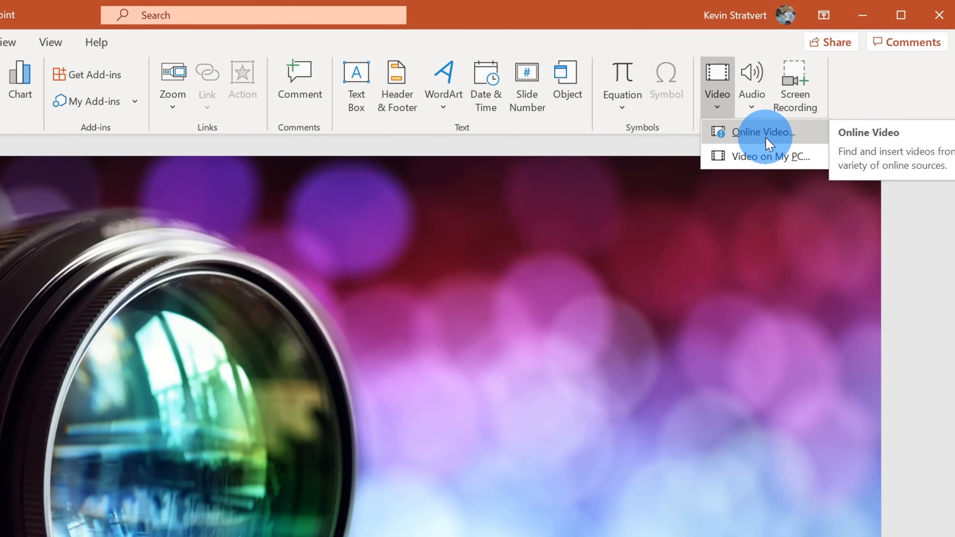
left_click(764, 133)
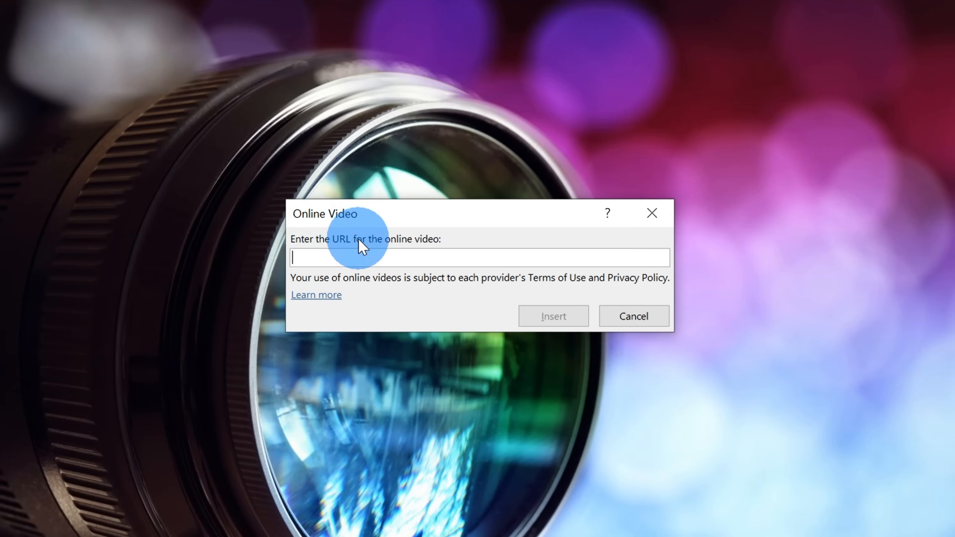
mouse_move(499, 240)
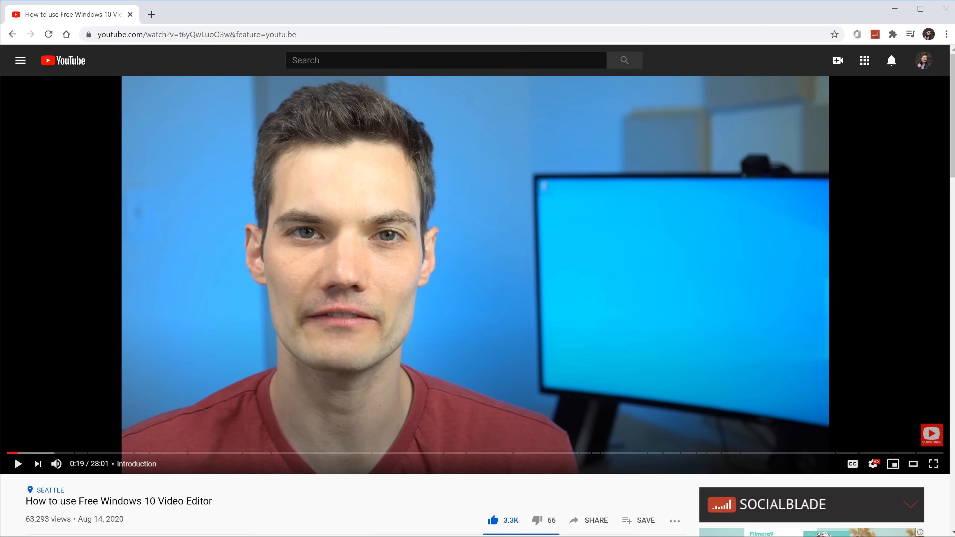
left_click(360, 477)
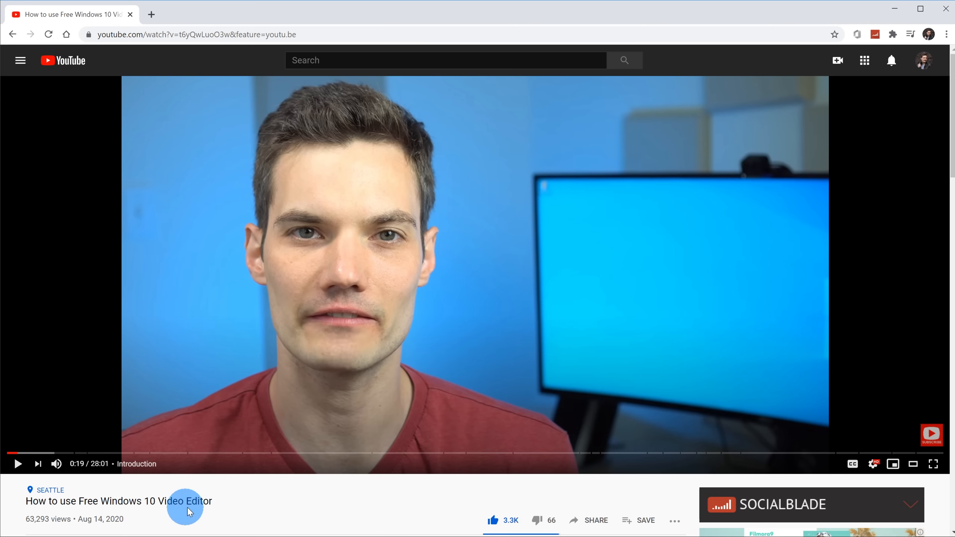
mouse_move(256, 504)
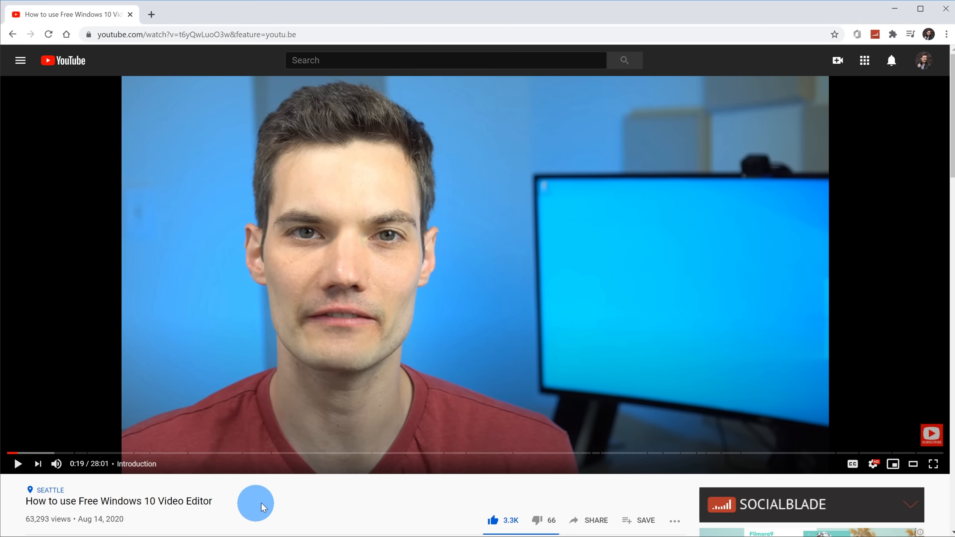
mouse_move(372, 497)
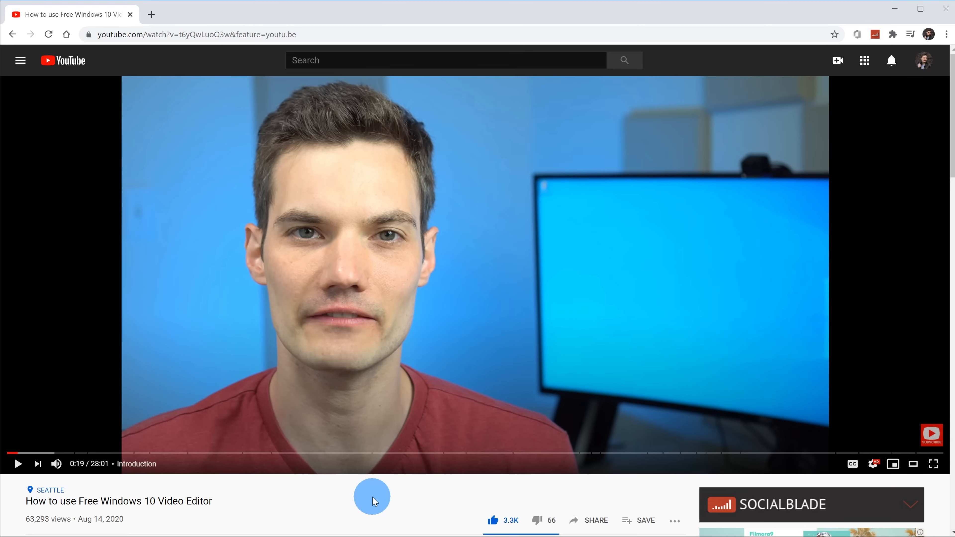
- Search the Start menu for 'video edit' so Video Editor shows as best match
type("video edit")
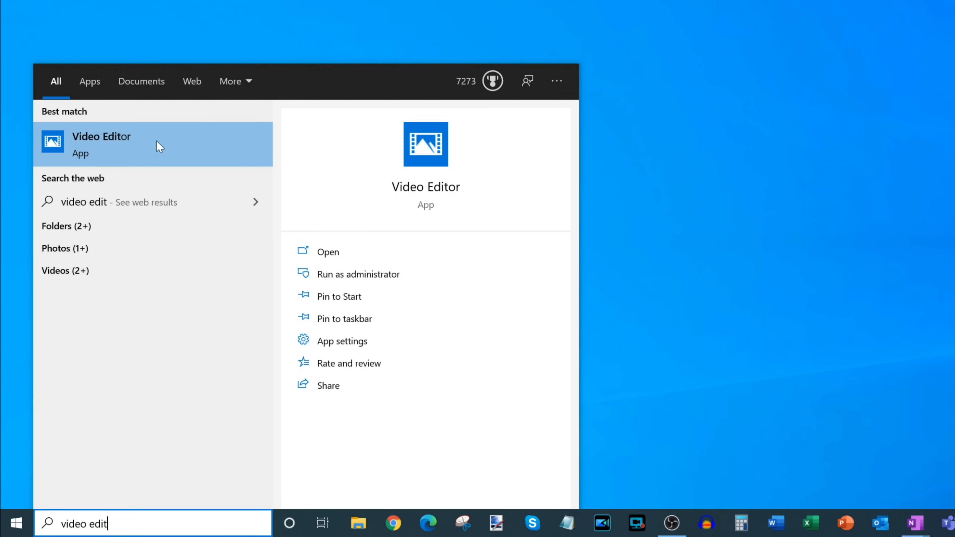
mouse_move(154, 158)
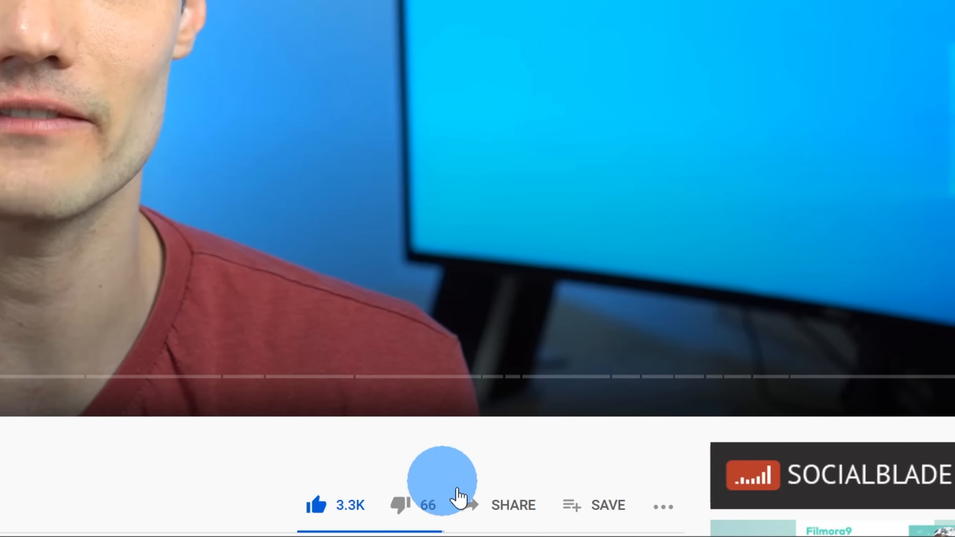
mouse_move(514, 505)
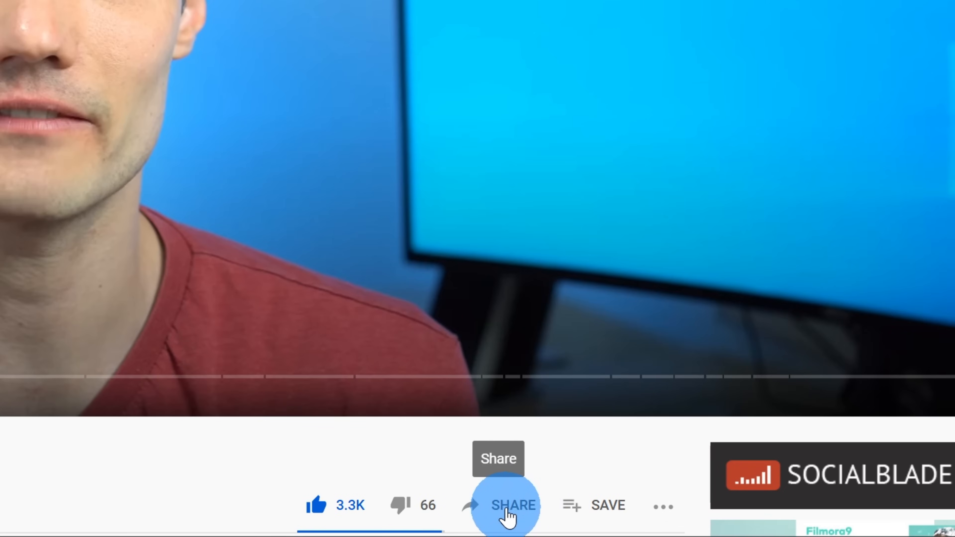
- Copy the tutorial's short youtu.be link from YouTube's share dialog
left_click(514, 505)
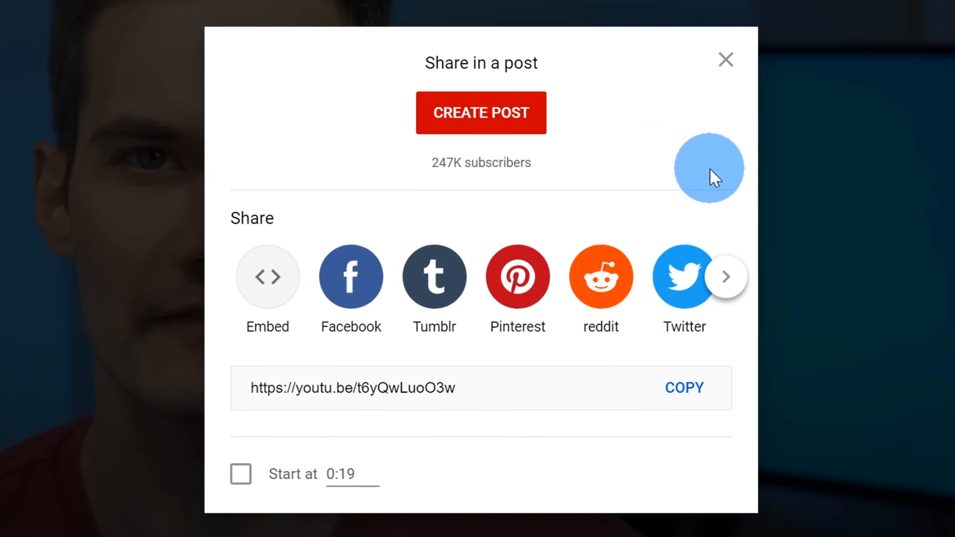
left_click(351, 388)
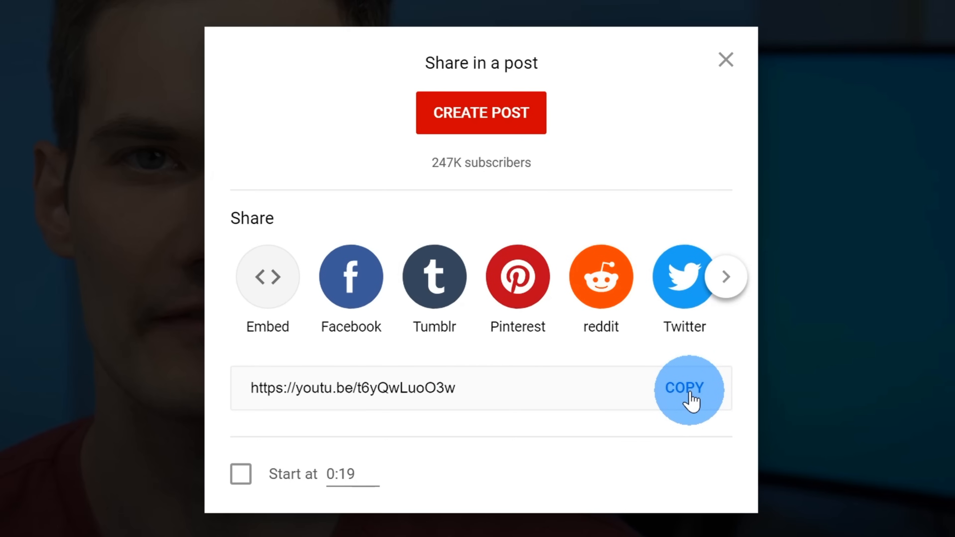
mouse_move(247, 475)
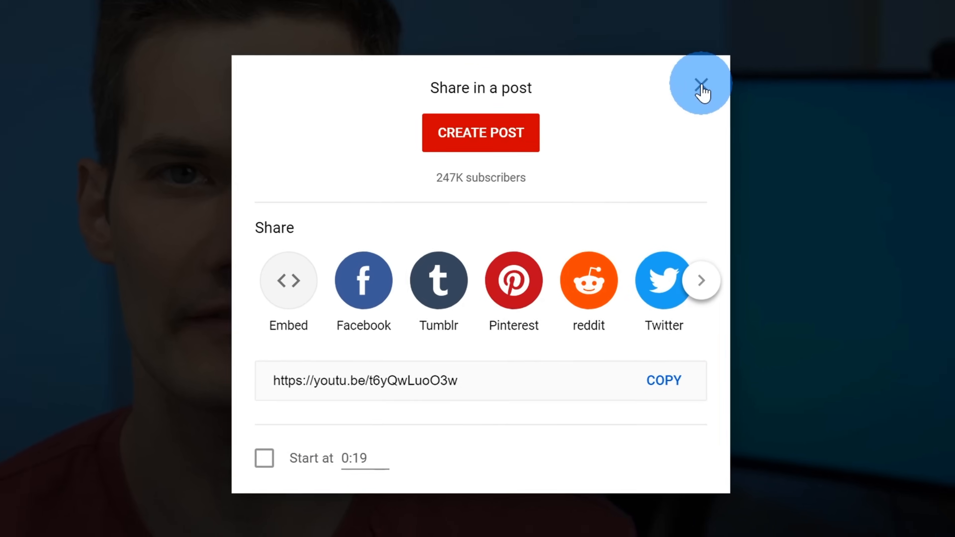
- Jump the tutorial to 18:49 and make the reopened share link start at that time
left_click(701, 83)
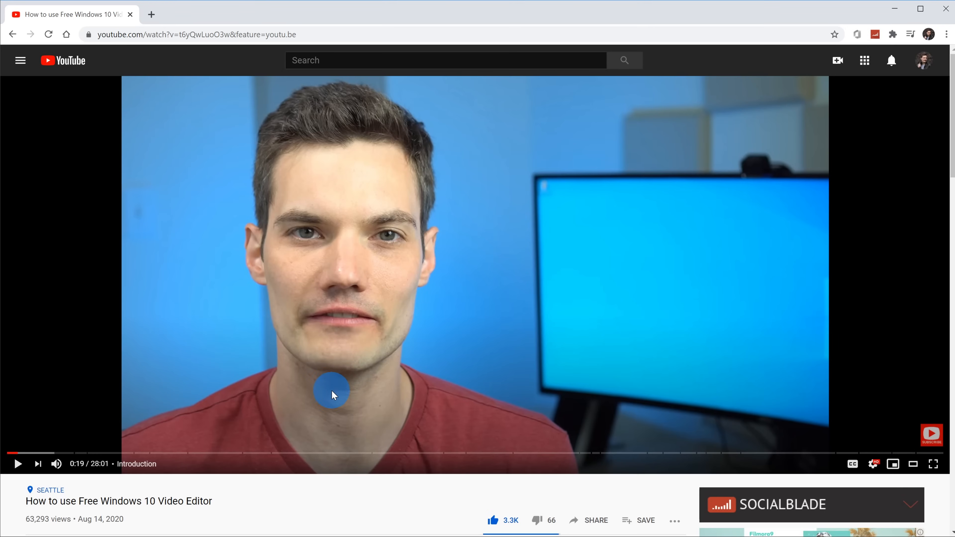
mouse_move(431, 454)
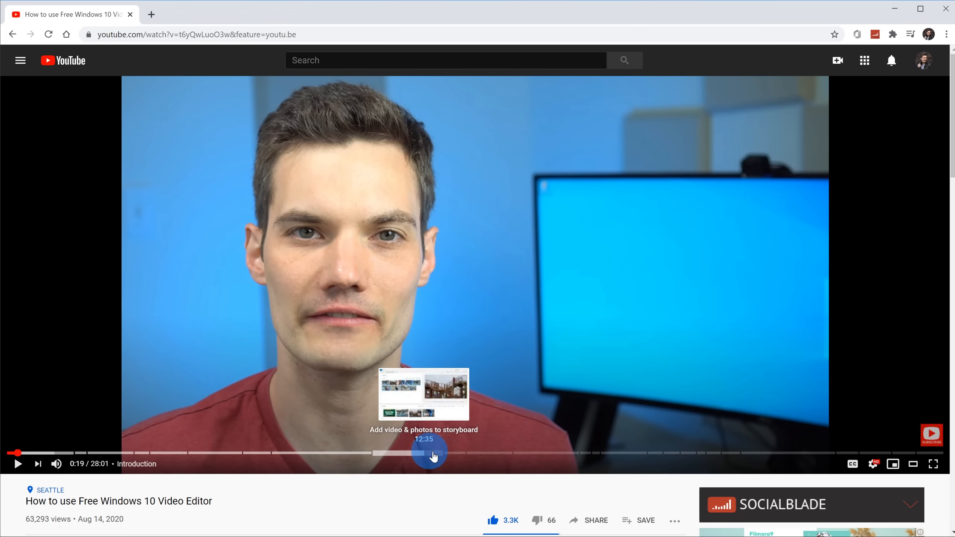
mouse_move(636, 454)
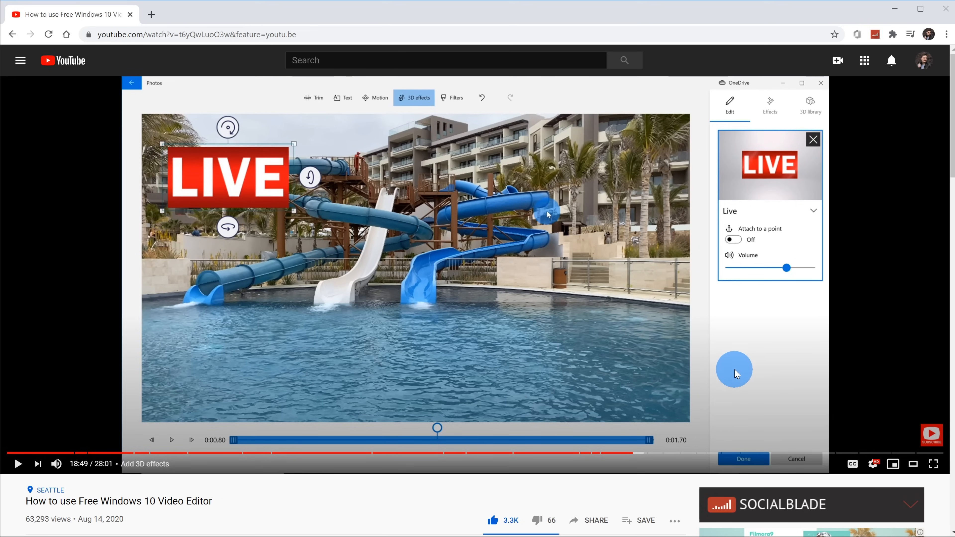
mouse_move(602, 505)
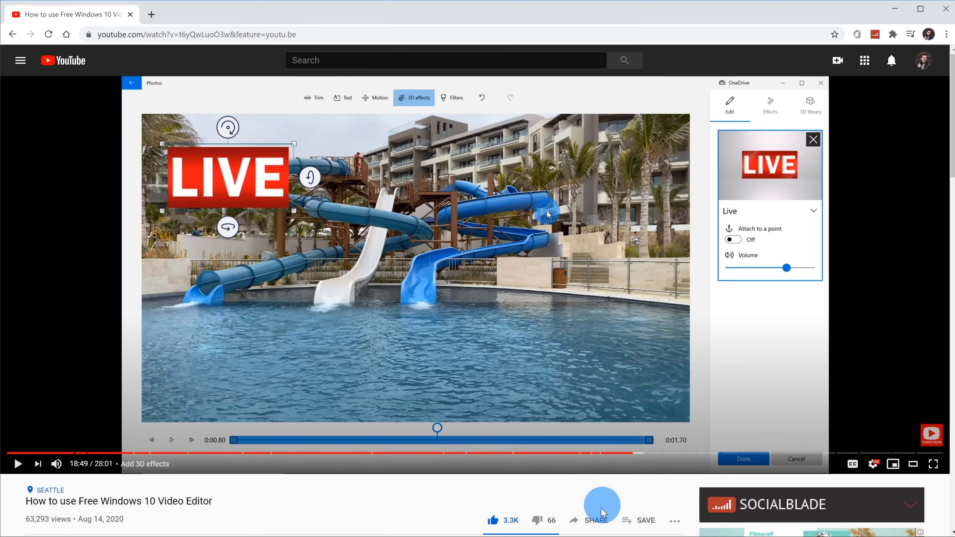
left_click(596, 520)
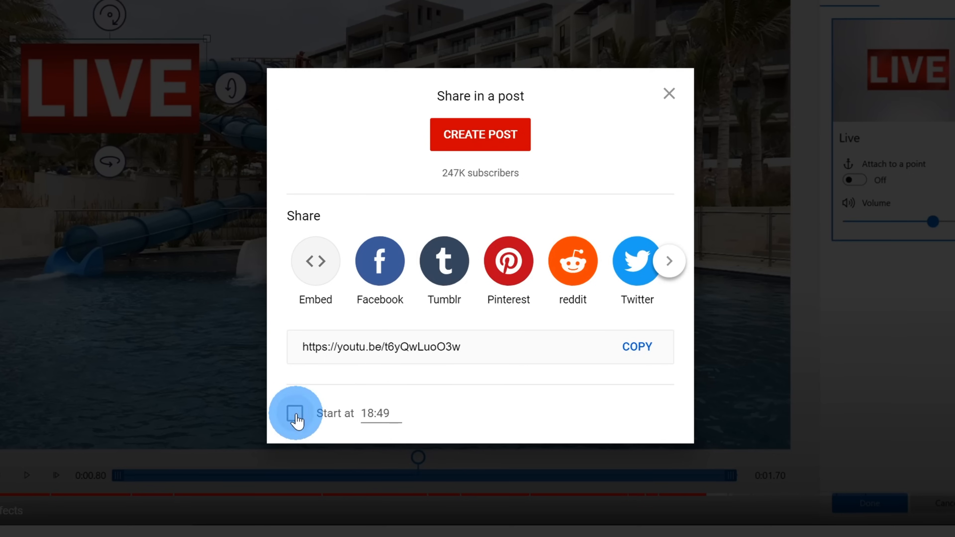
left_click(295, 413)
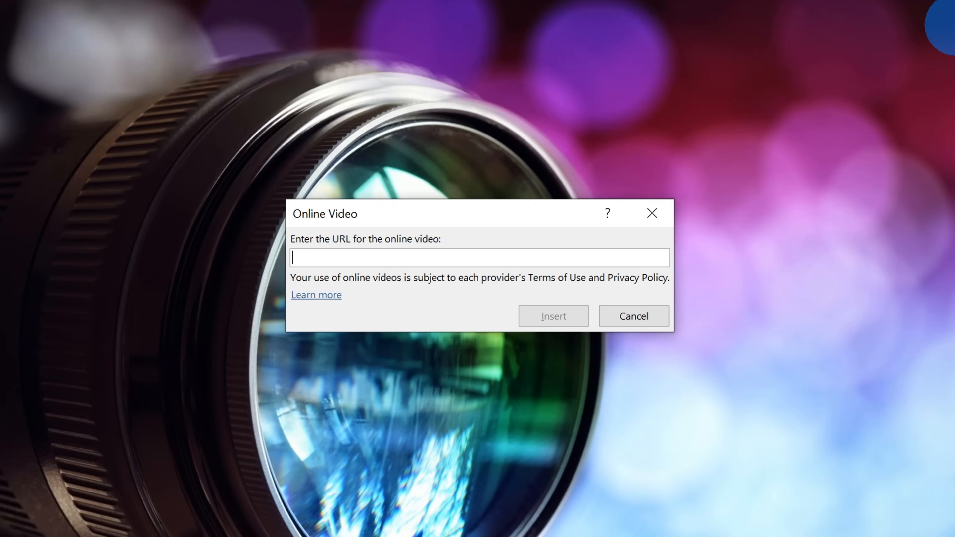
- Paste the 18:49 YouTube link into the URL box and insert the video onto the slide
right_click(390, 257)
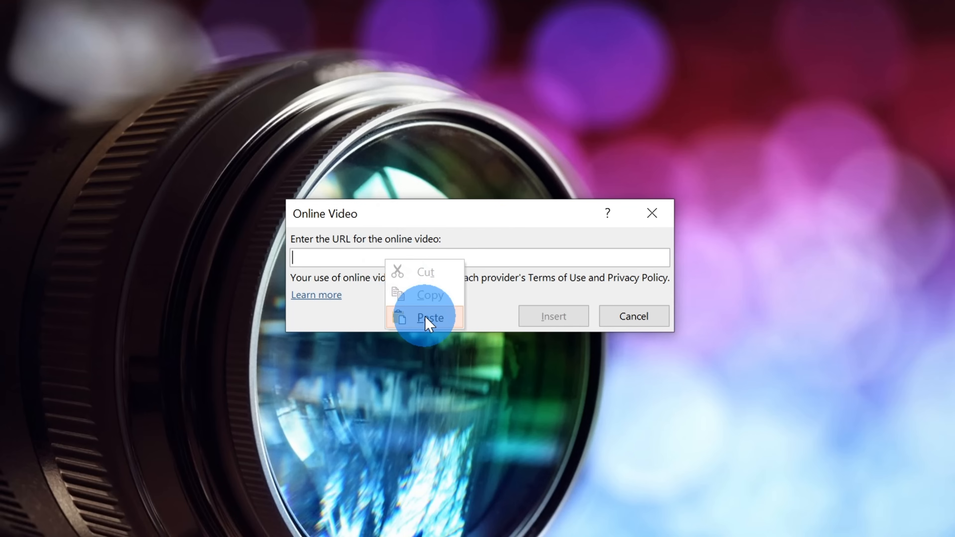
left_click(429, 318)
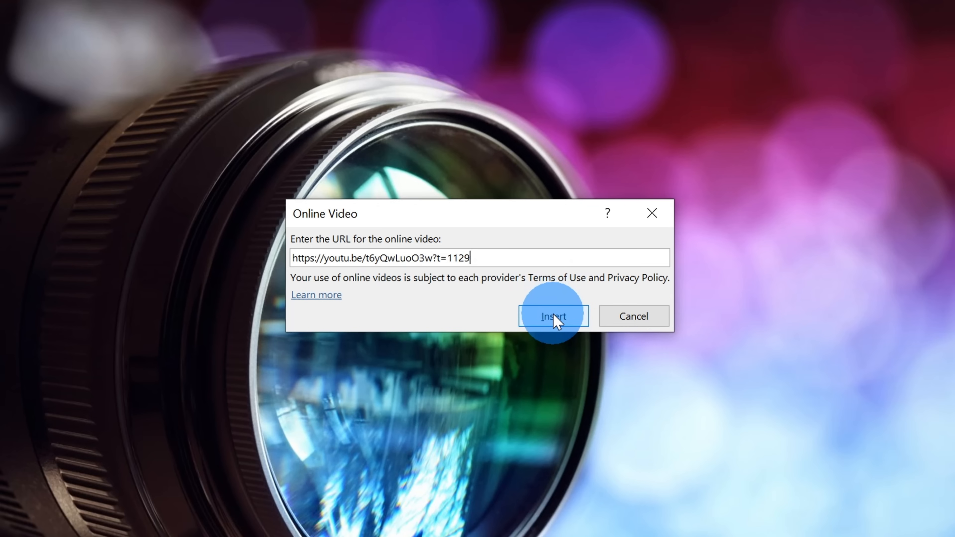
left_click(552, 317)
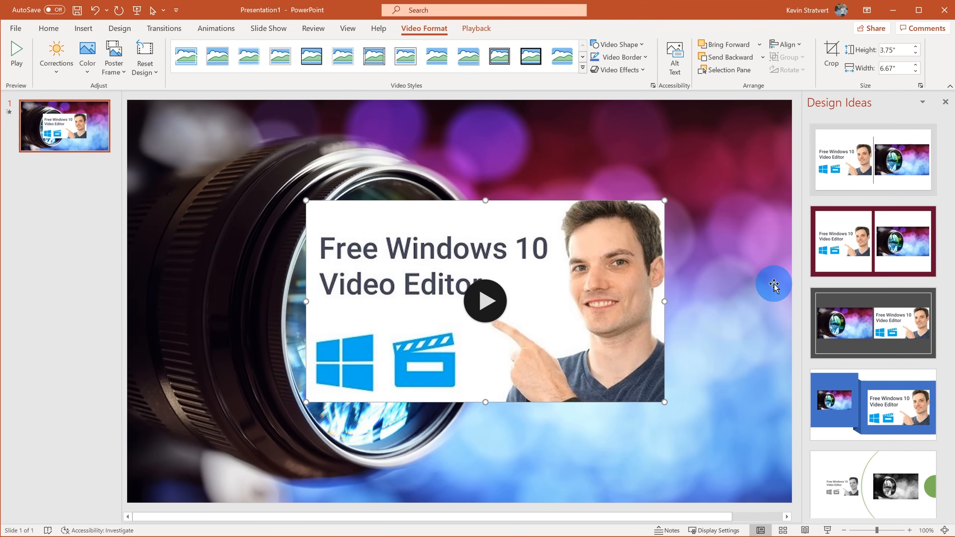
left_click(945, 102)
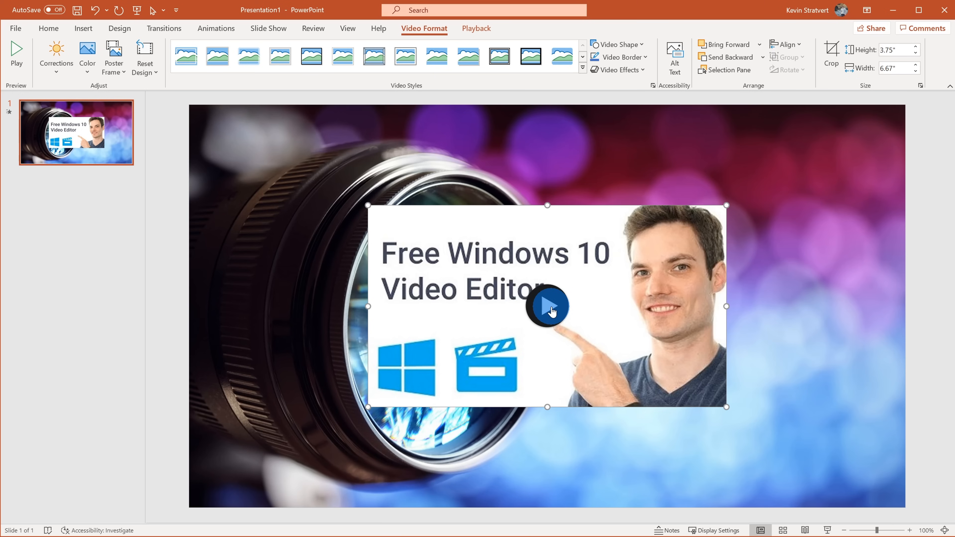
left_click(547, 306)
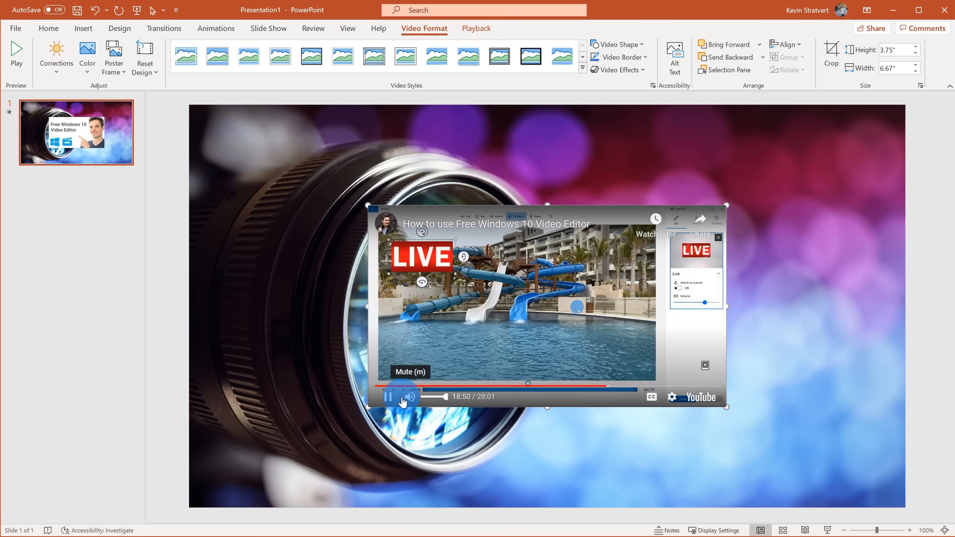
left_click(410, 397)
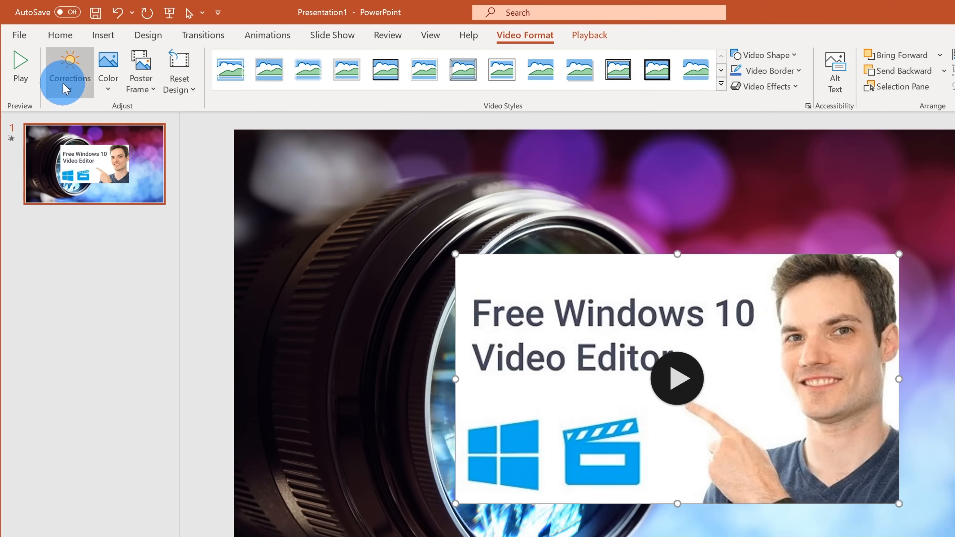
left_click(70, 70)
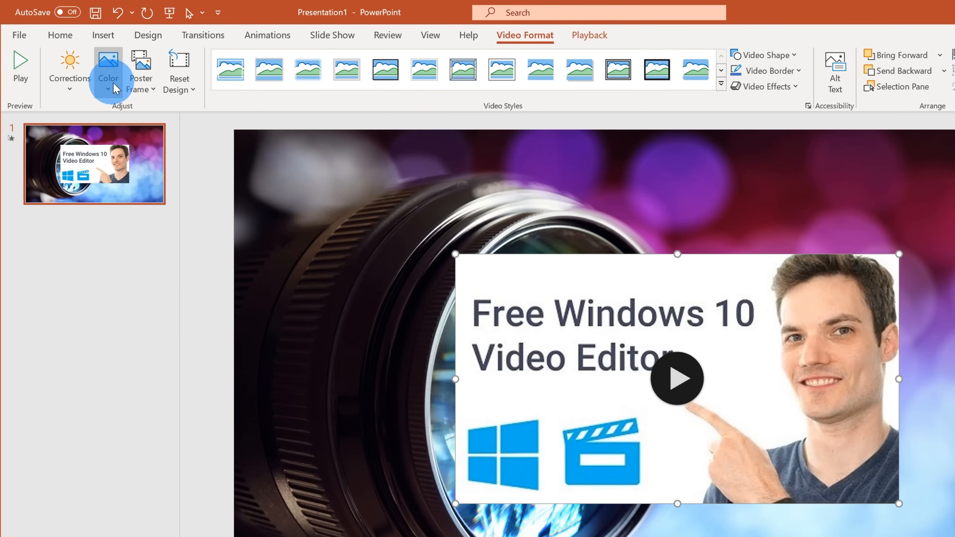
mouse_move(141, 74)
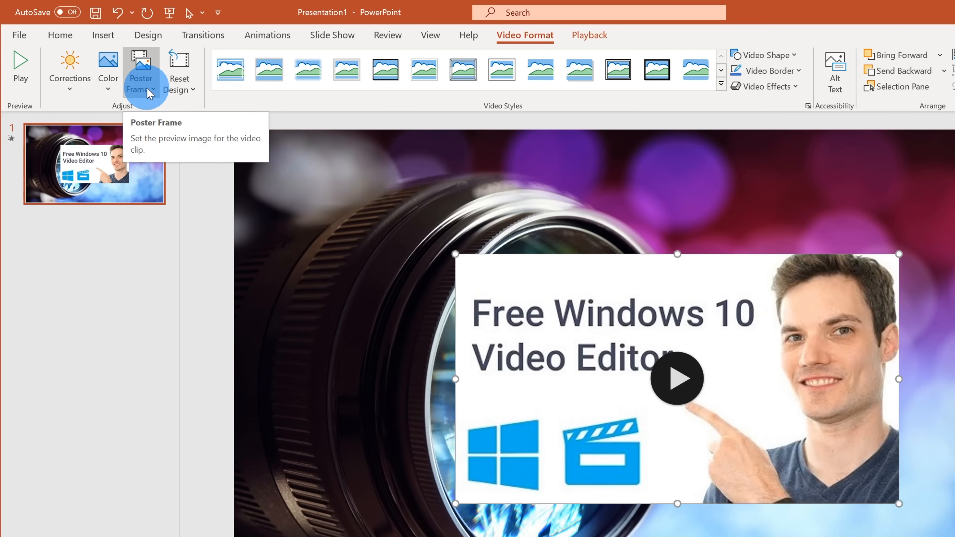
mouse_move(428, 248)
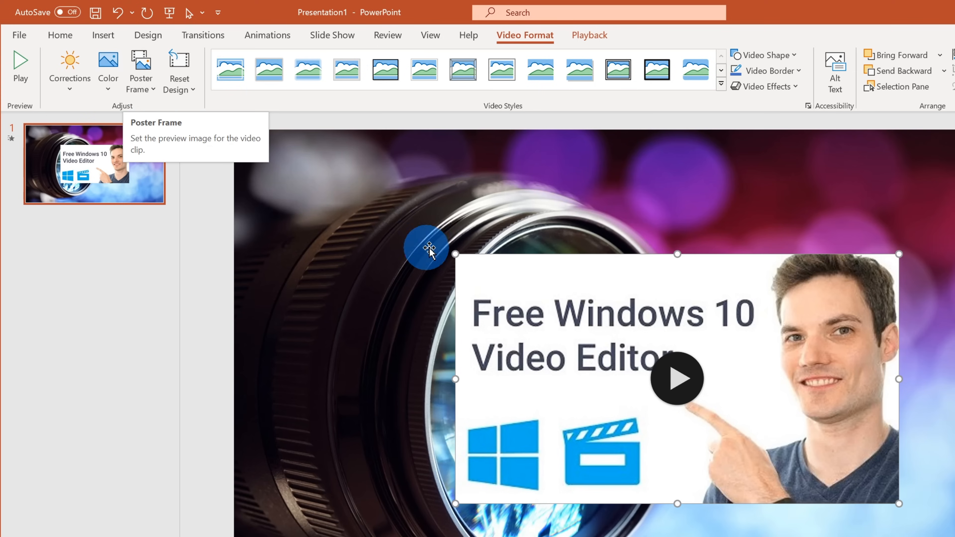
mouse_move(868, 448)
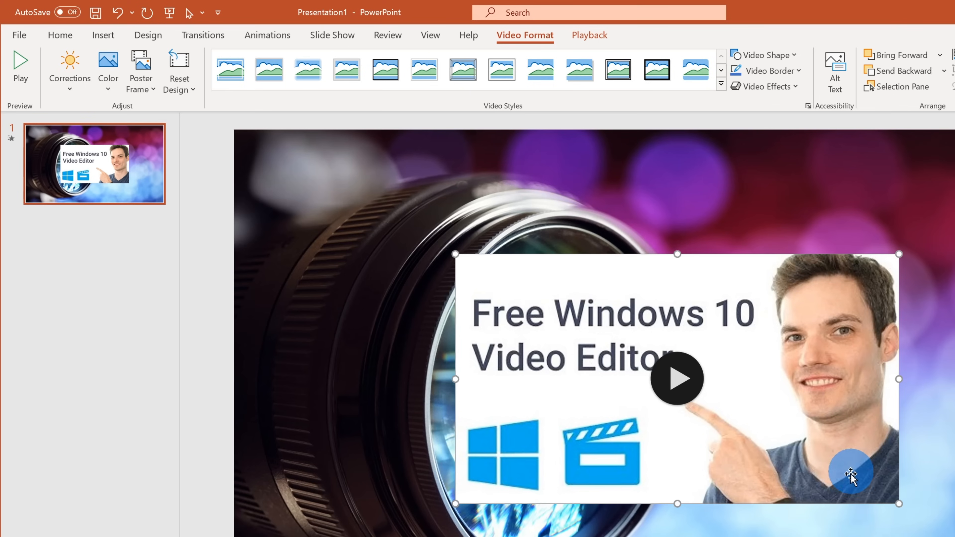
mouse_move(596, 298)
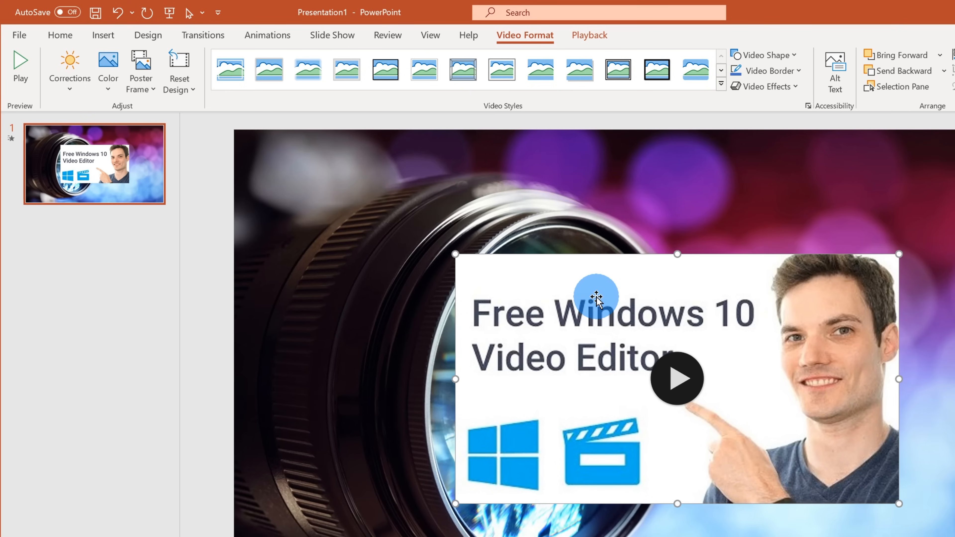
mouse_move(518, 285)
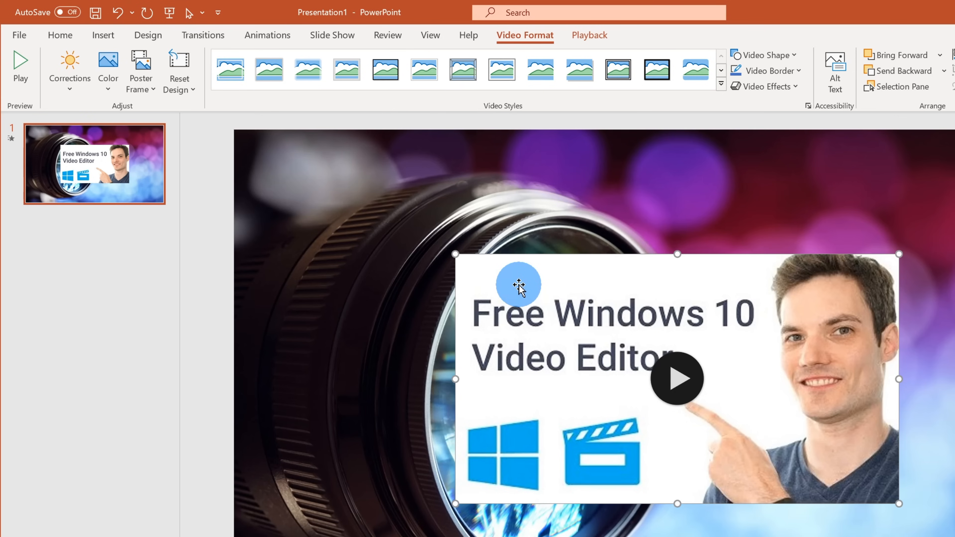
mouse_move(333, 214)
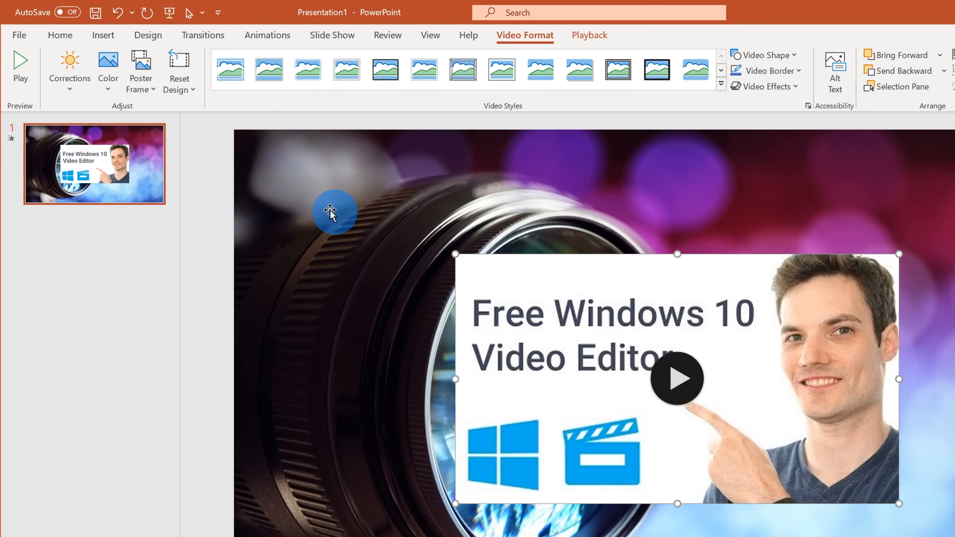
- Choose Poster Frame > Image from File to pick the blue 'Free Windows 10 Video Editor' picture
left_click(141, 71)
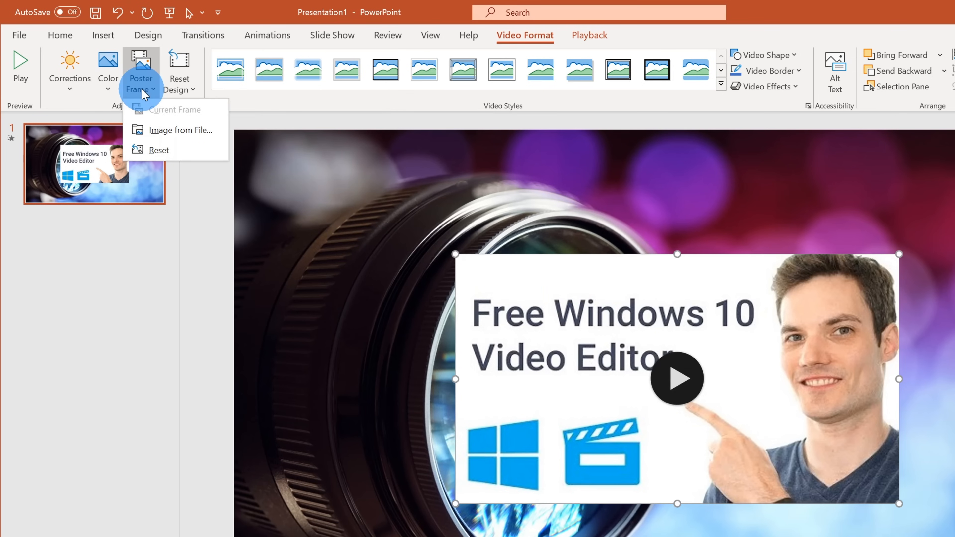
mouse_move(204, 141)
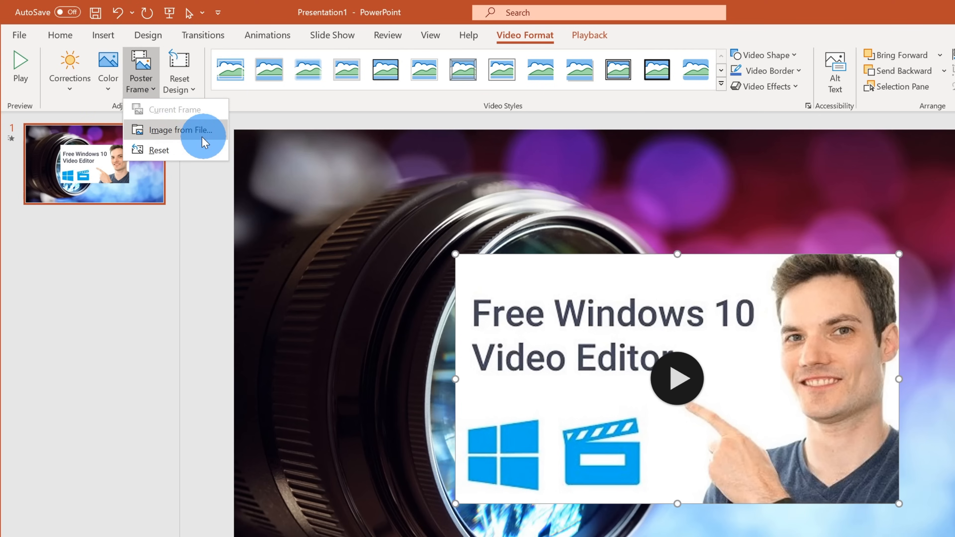
left_click(179, 129)
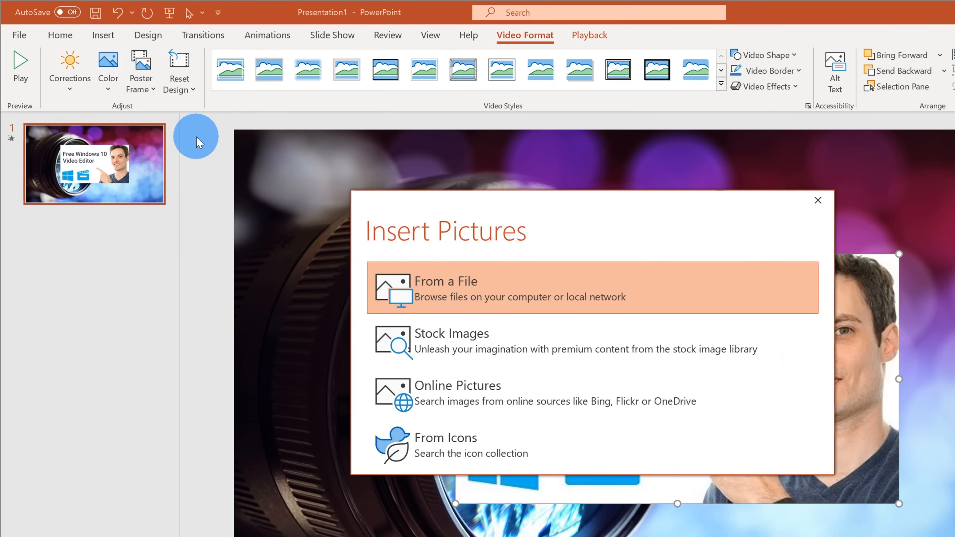
mouse_move(500, 302)
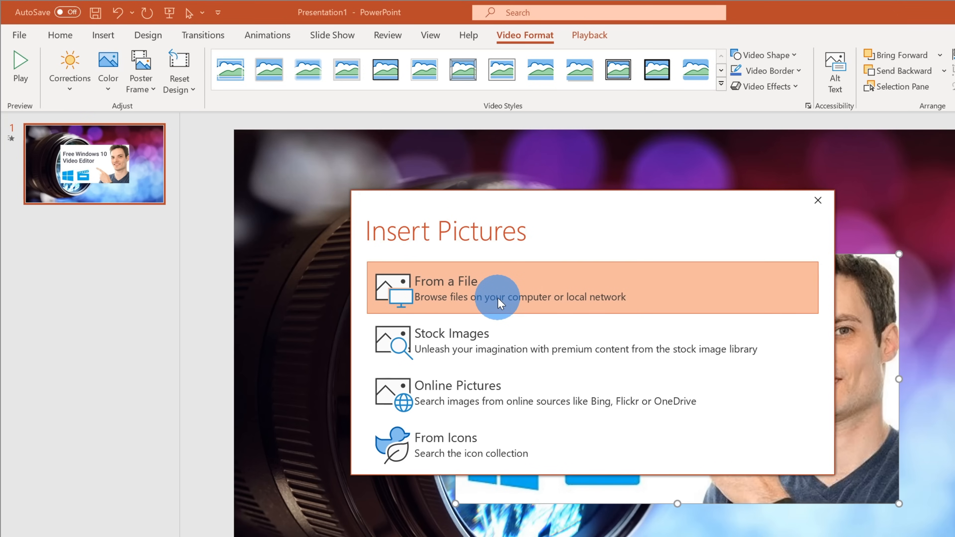
mouse_move(520, 359)
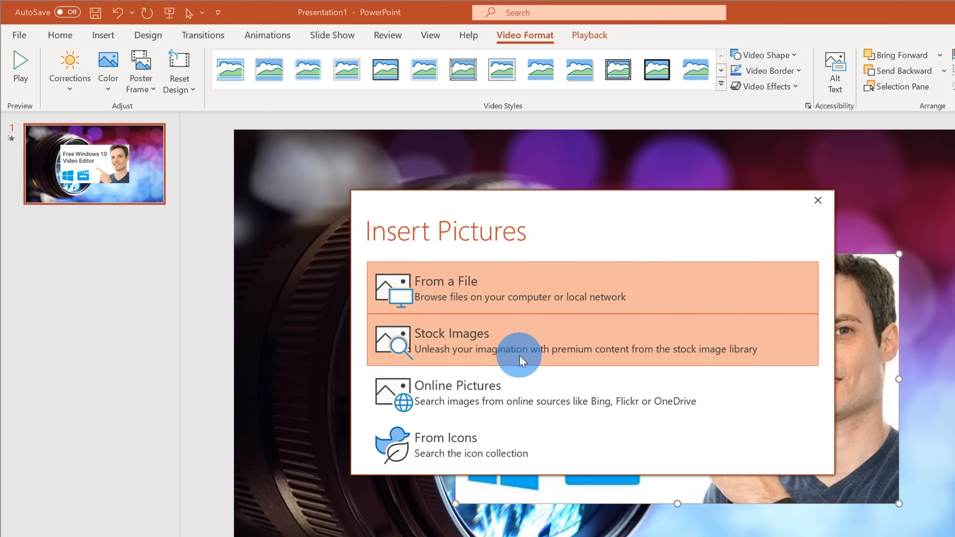
mouse_move(515, 277)
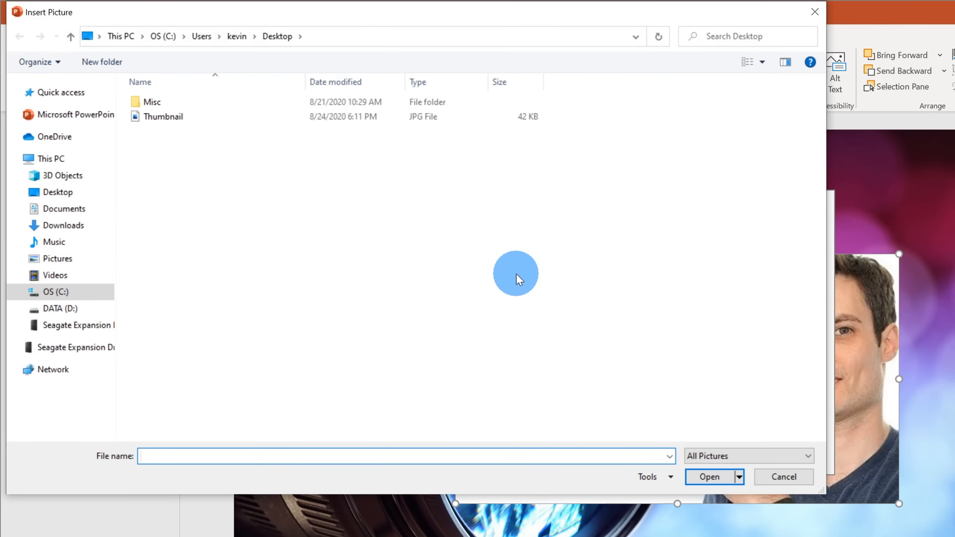
mouse_move(163, 116)
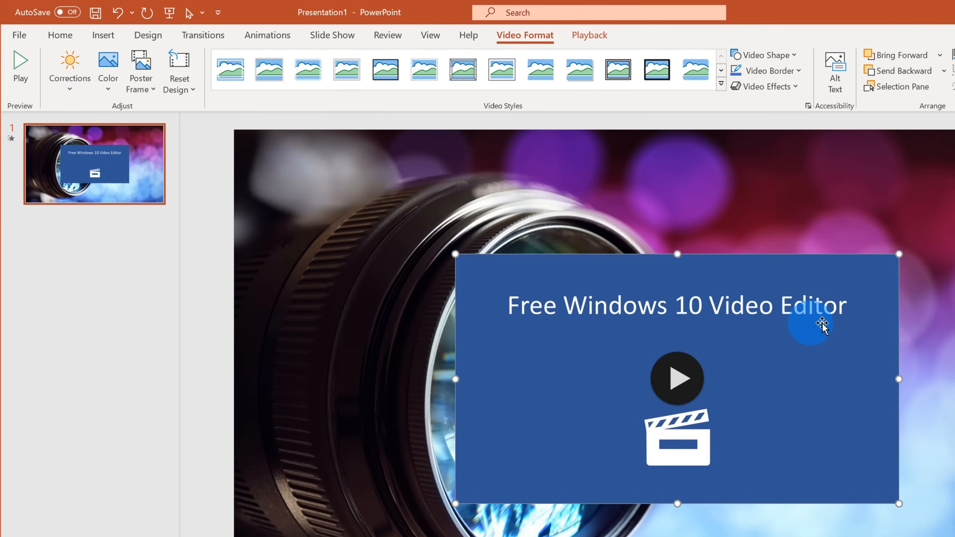
mouse_move(614, 469)
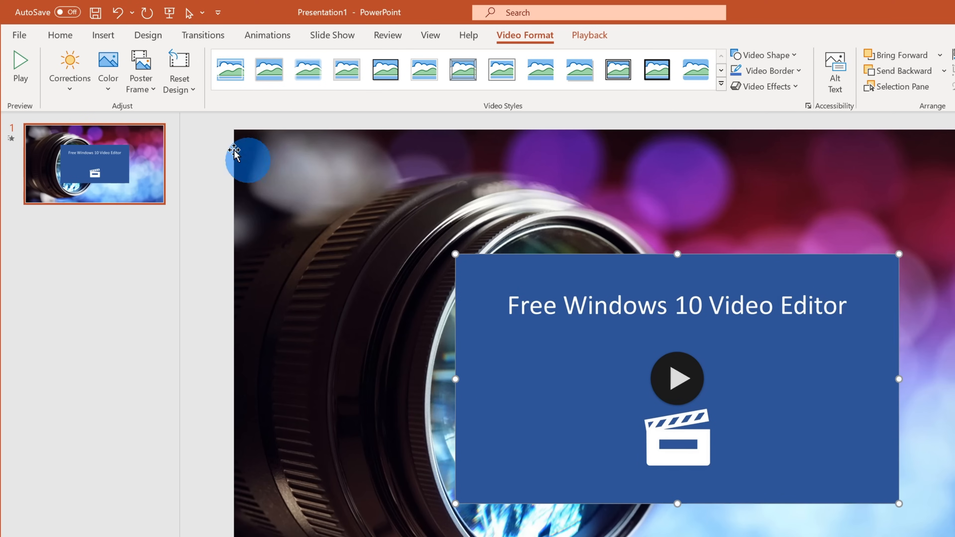
left_click(140, 70)
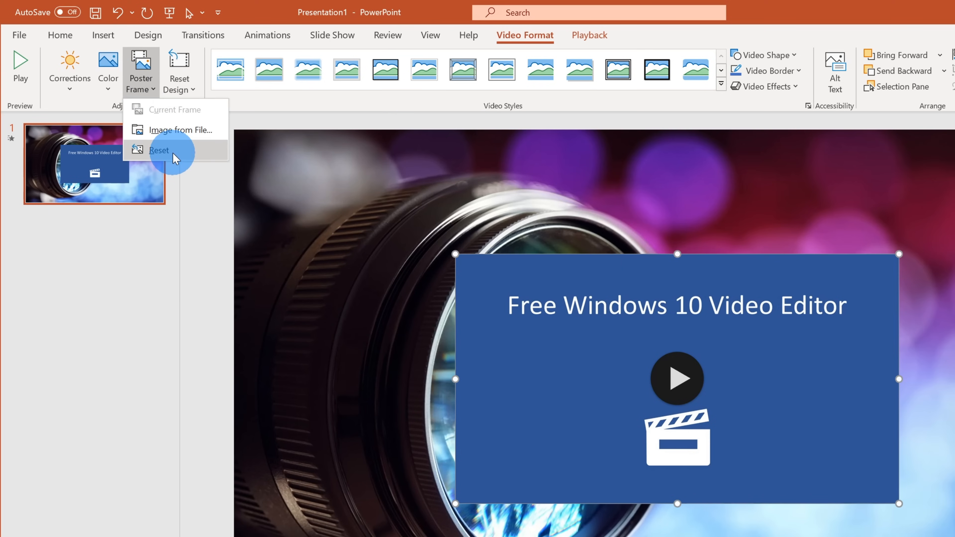
left_click(160, 152)
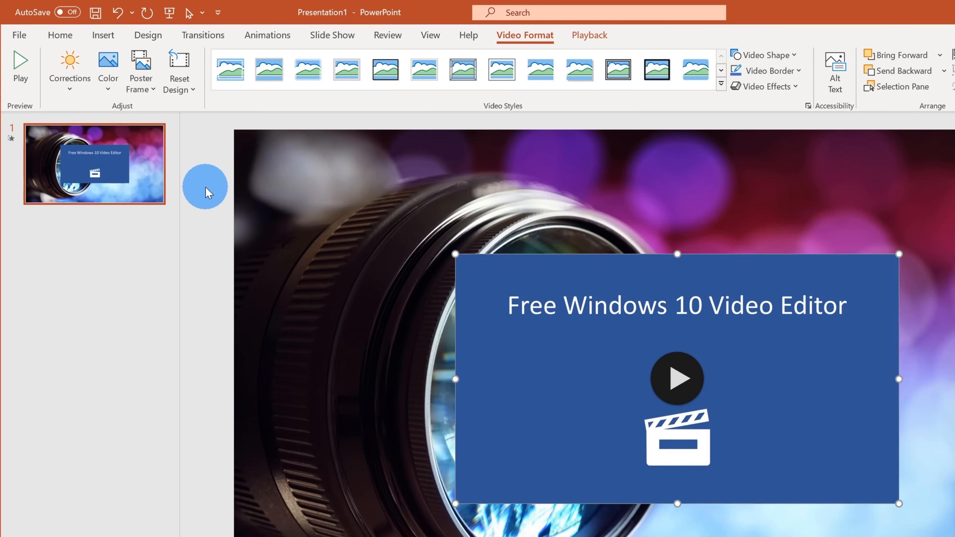
left_click(288, 70)
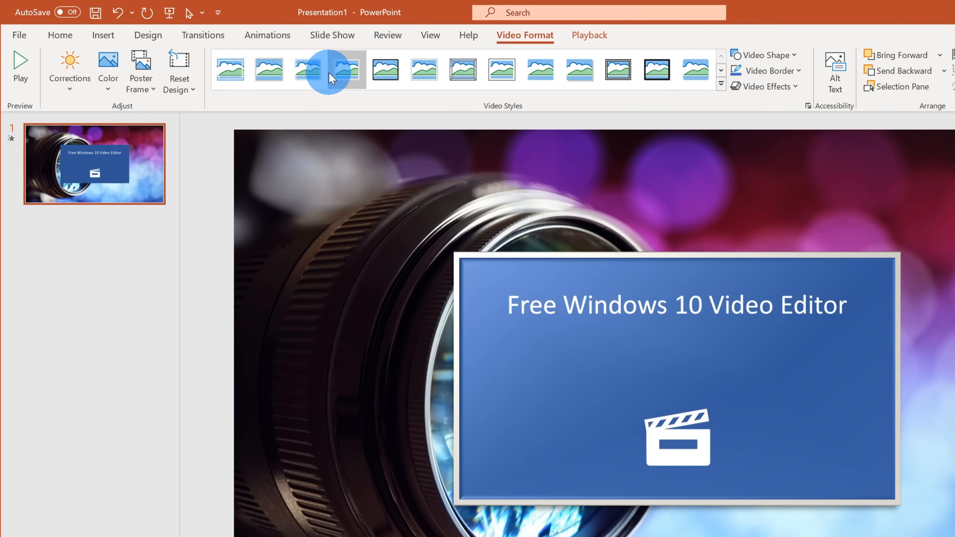
- Apply a framed silver bevelled video style, then look over the border and effects options
left_click(355, 70)
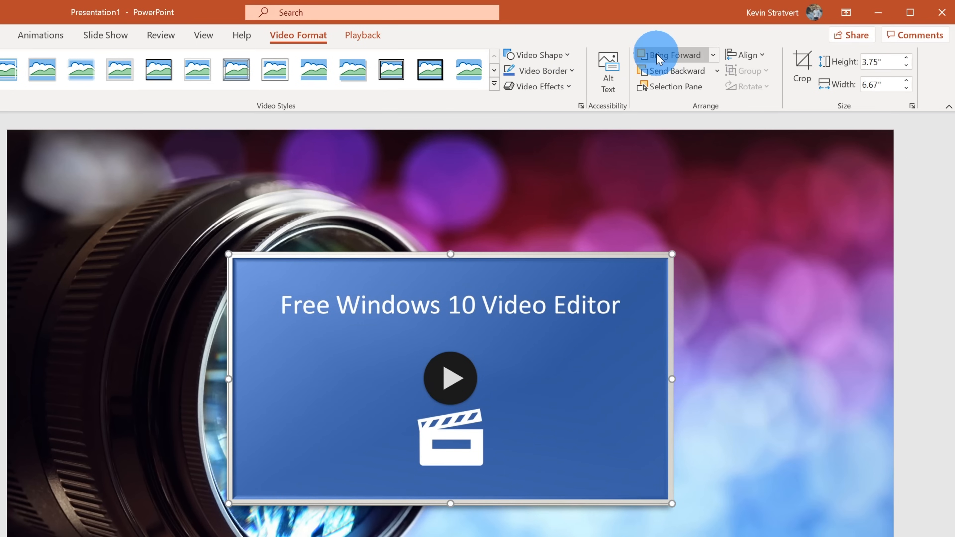
mouse_move(542, 55)
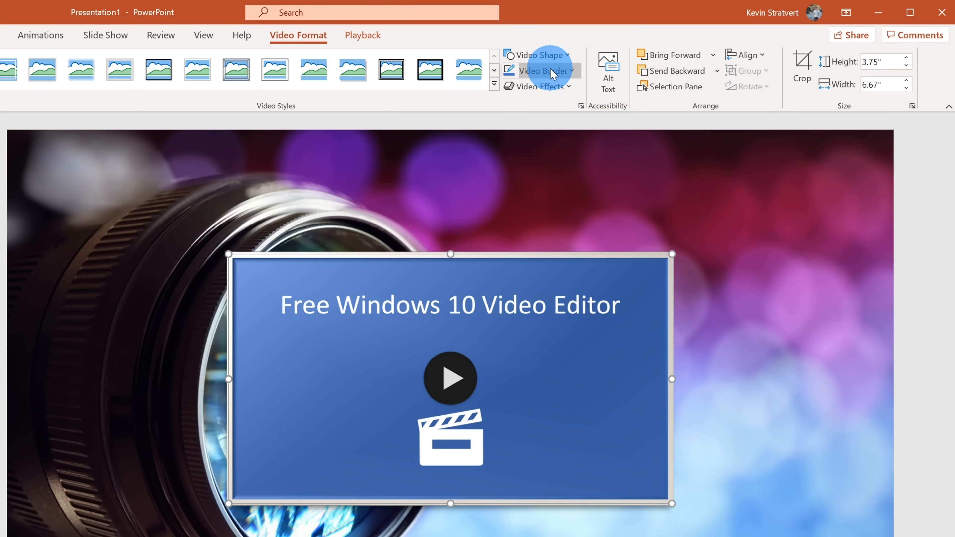
left_click(538, 86)
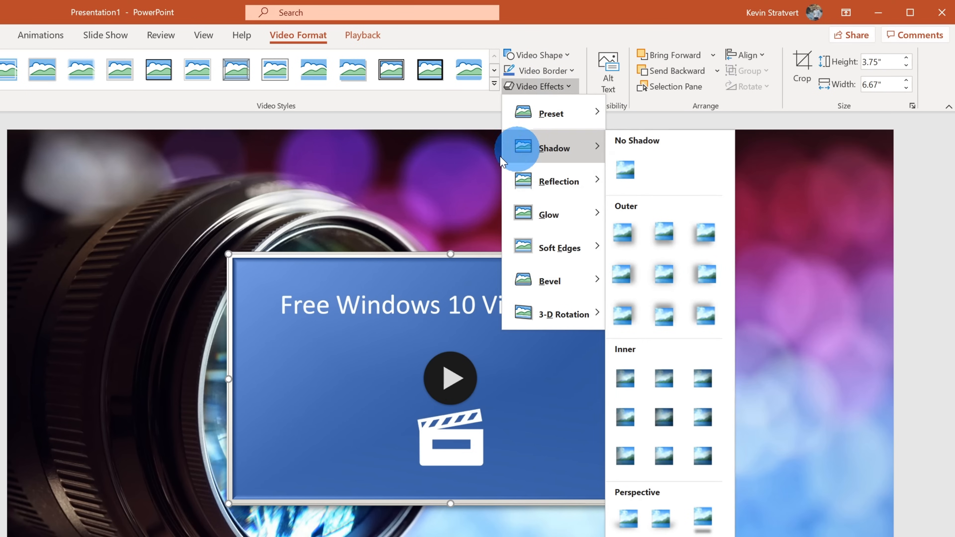
left_click(402, 175)
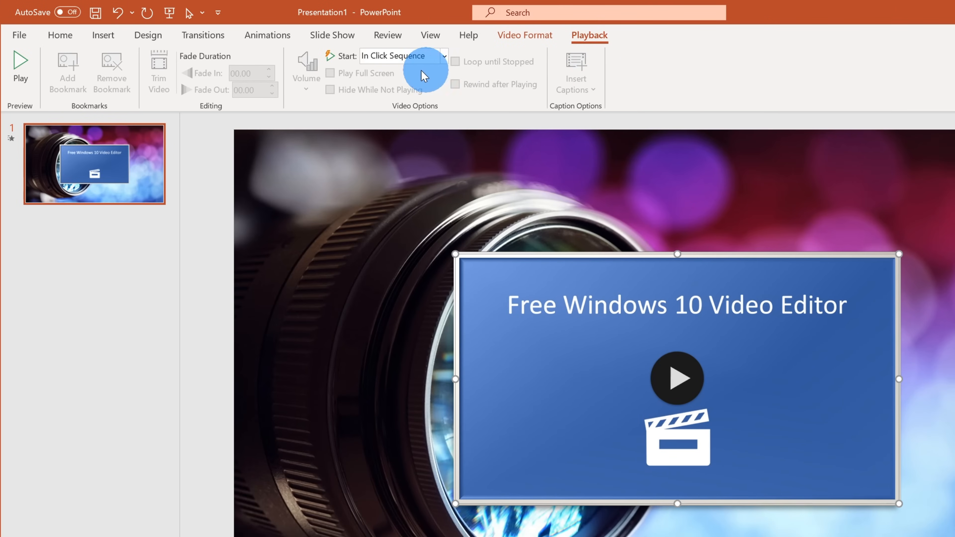
mouse_move(272, 75)
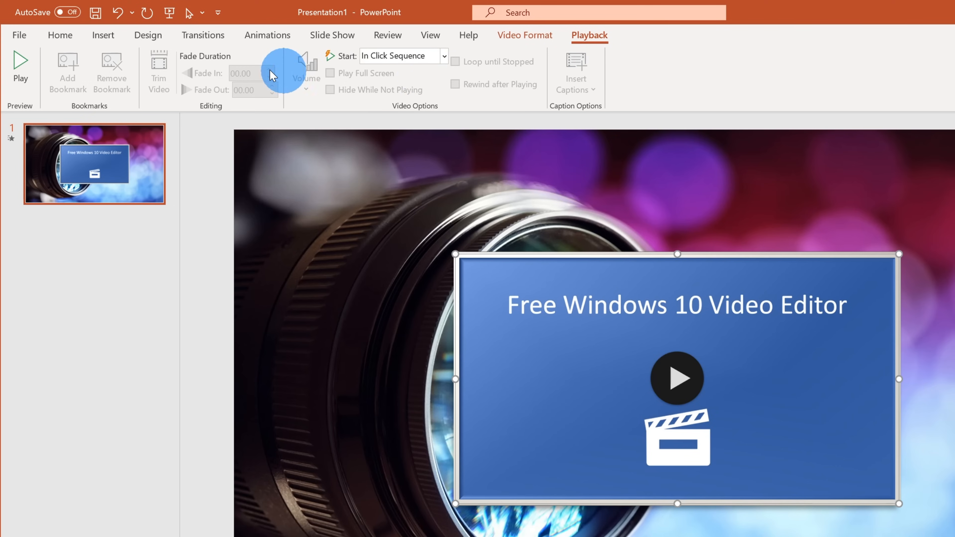
mouse_move(271, 90)
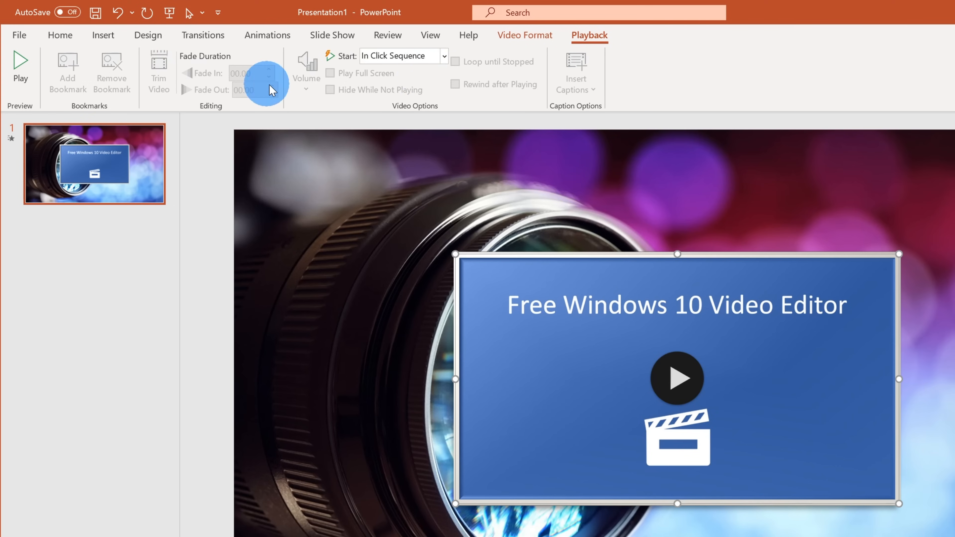
mouse_move(375, 85)
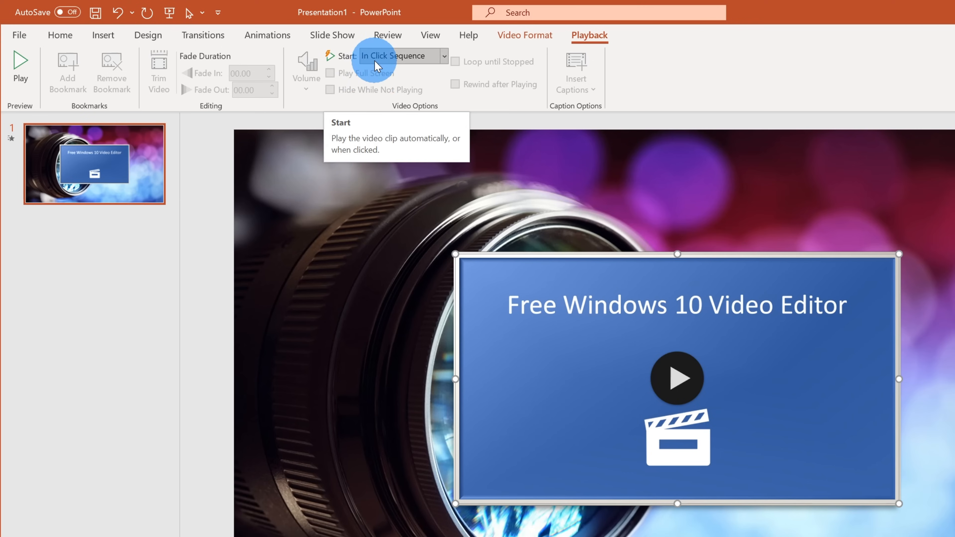
mouse_move(447, 59)
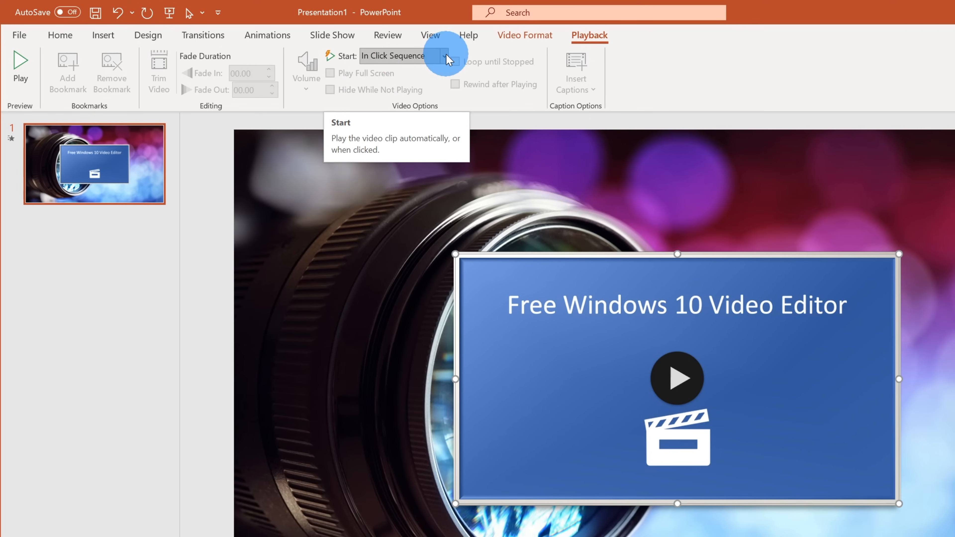
- Review the Playback Start choices, leaving the video set to start in click sequence
left_click(443, 55)
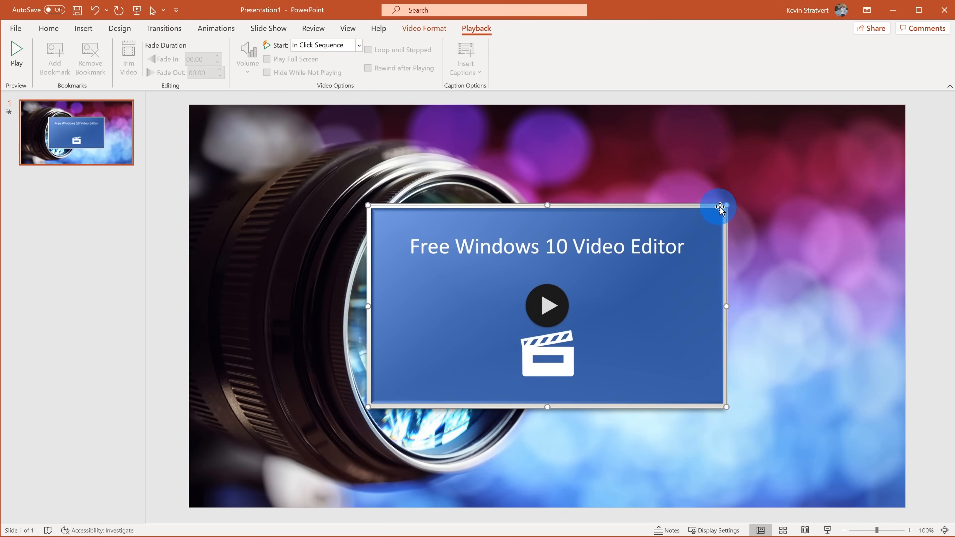
- Enlarge the framed video and centre it over the camera lens using the smart guides
left_click_drag(719, 206, 756, 175)
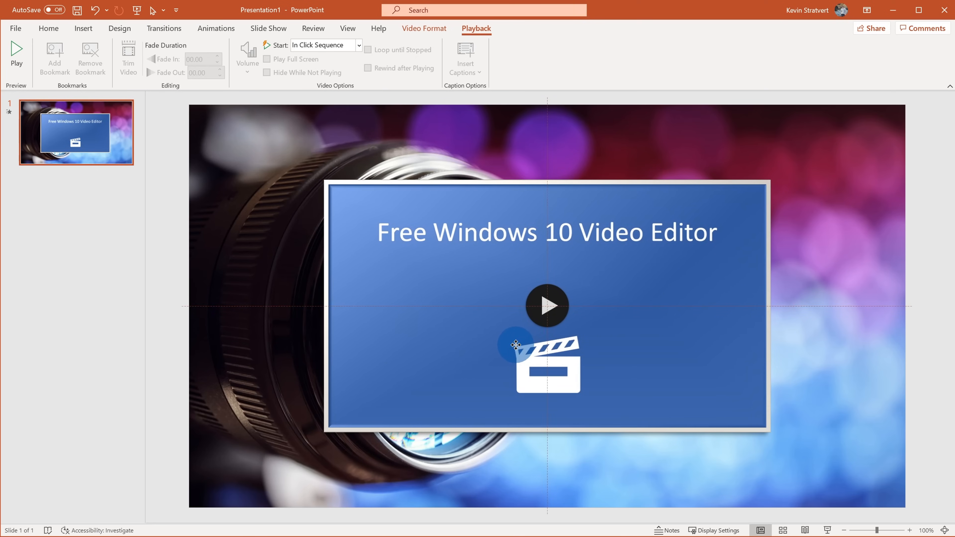
left_click(48, 28)
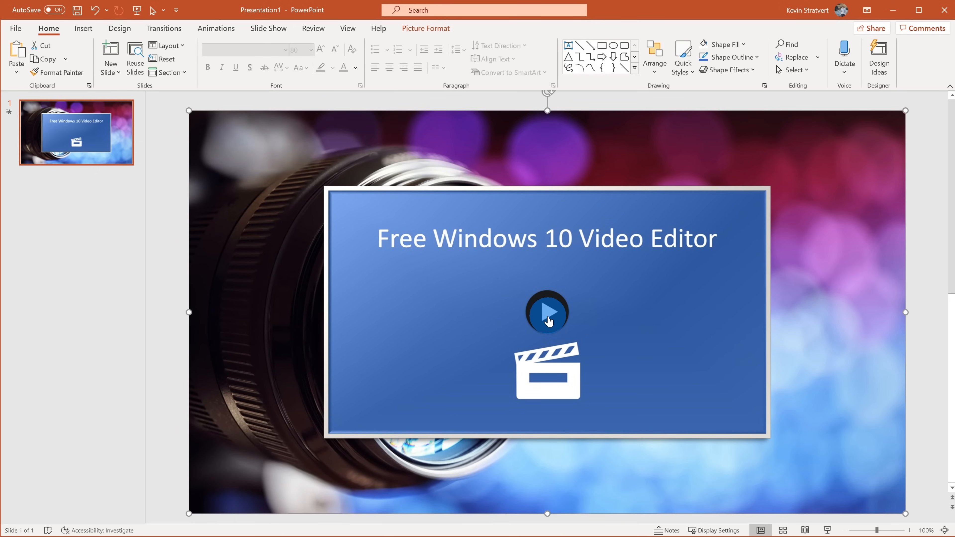
- Start the embedded YouTube tutorial playing inside the slide, around 26:18
left_click(546, 312)
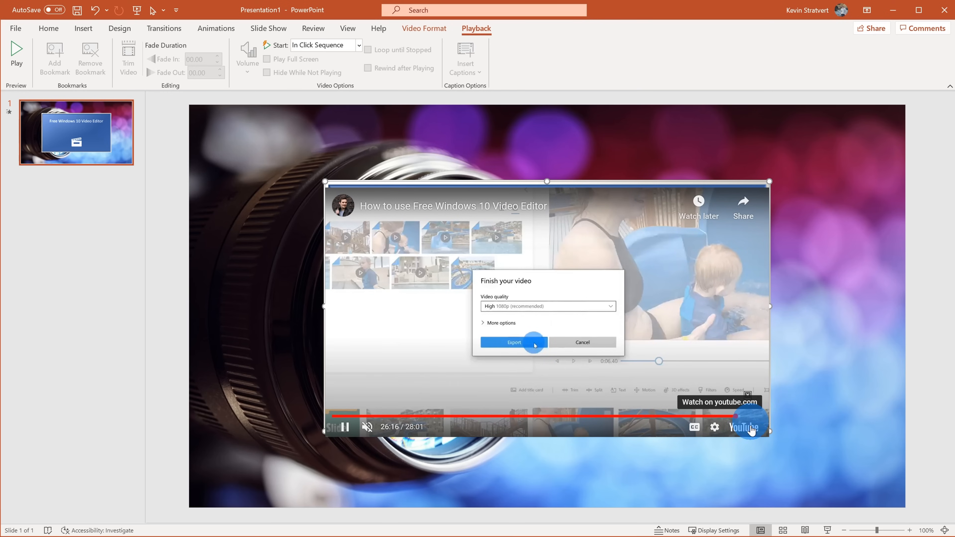
left_click(513, 342)
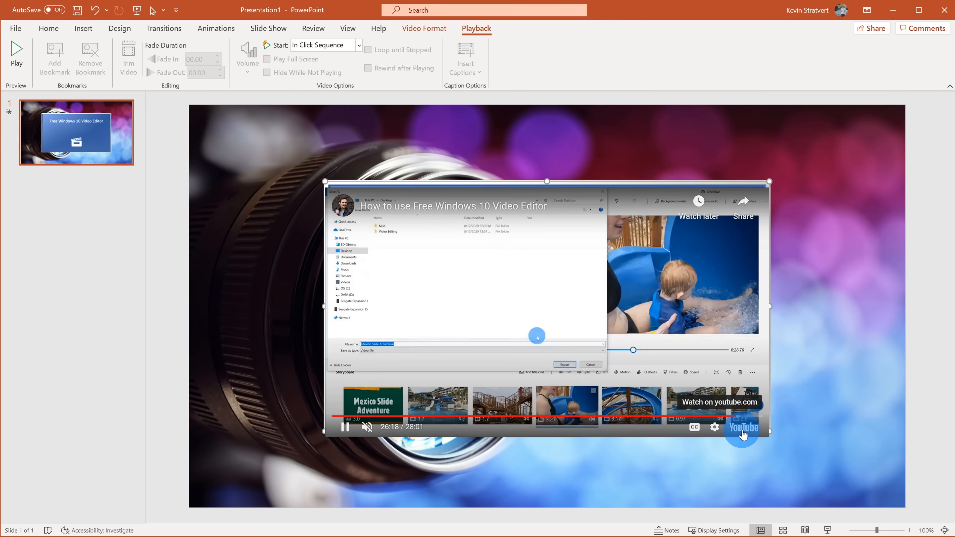